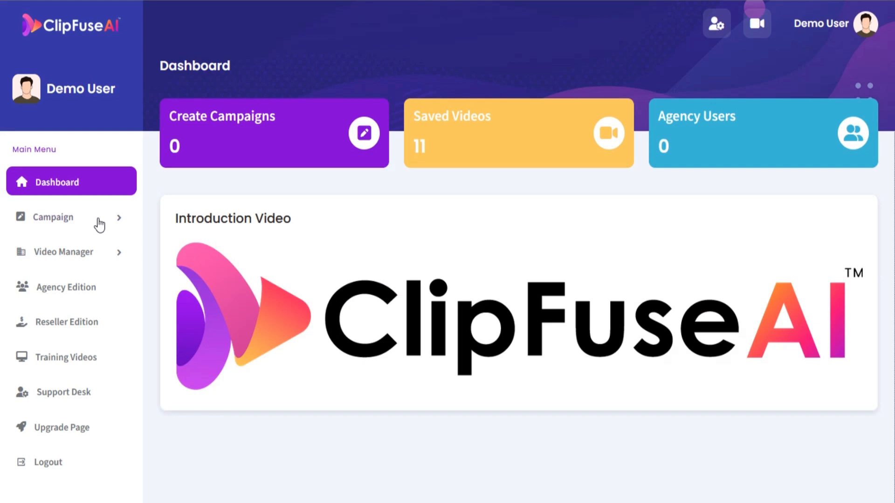
- Expand the Campaign menu in the sidebar and start a new campaign
click(53, 217)
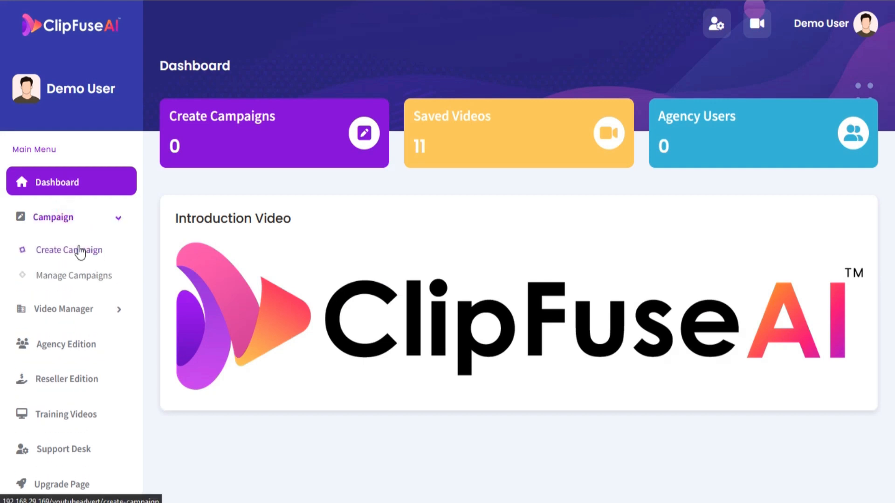
click(69, 250)
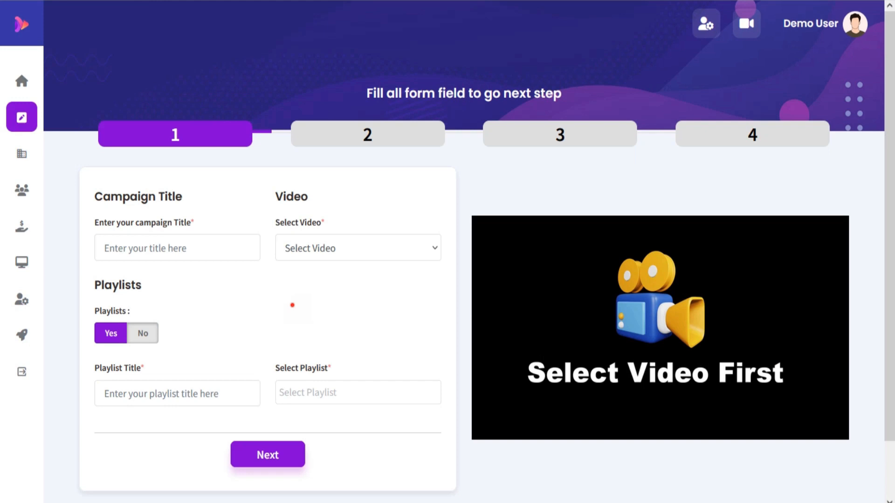
- Title the campaign 'Youtube Ad Campaign' and select the Ex-YouTube Employee Reveals video
text(Youtube Ad Campaign)
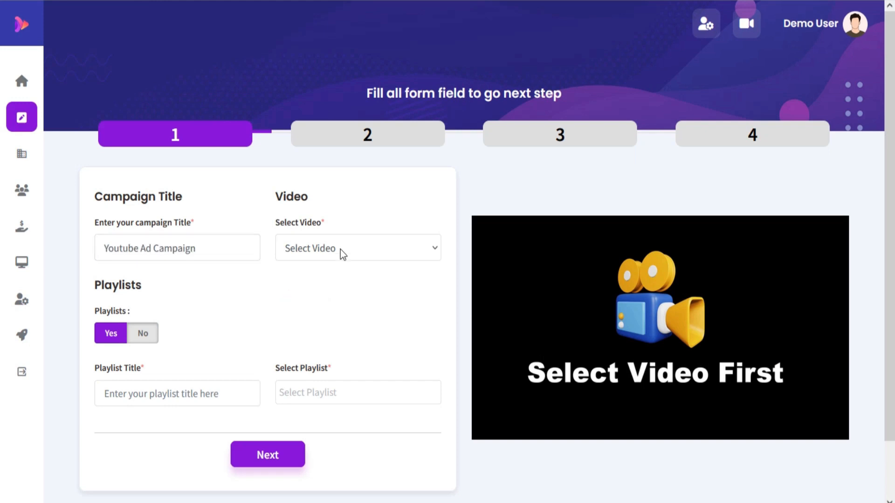
click(358, 248)
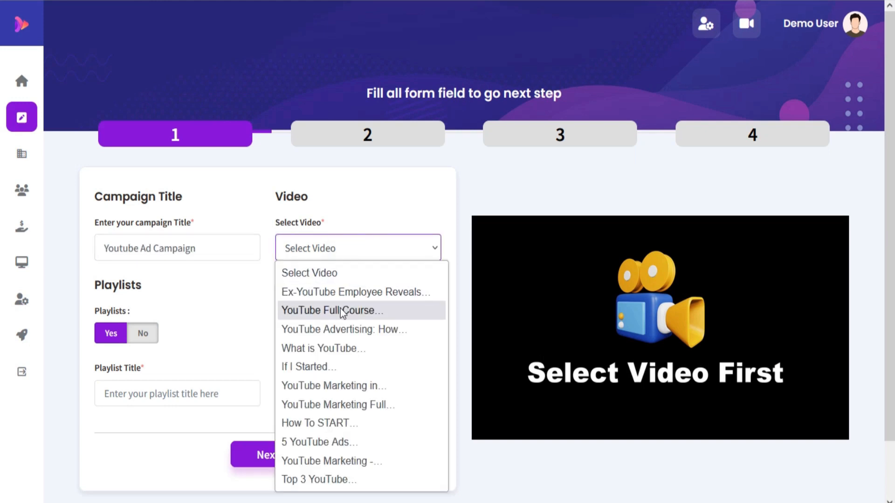
mouse_move(363, 294)
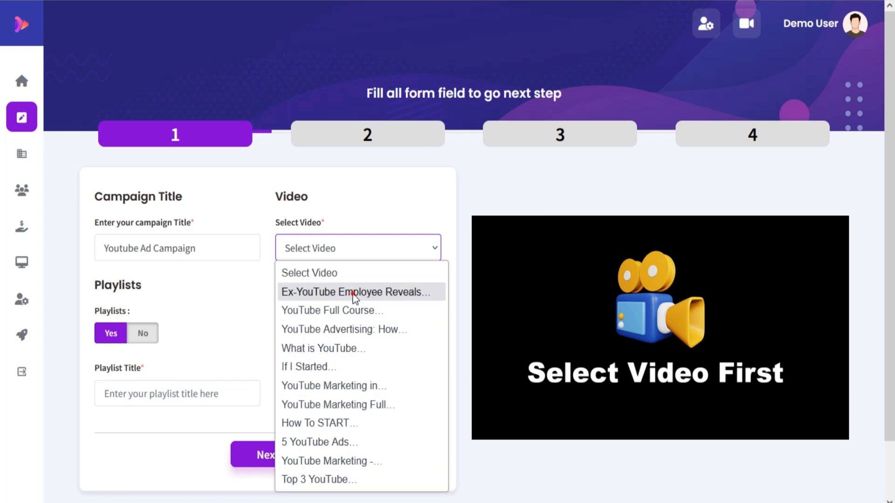
click(355, 292)
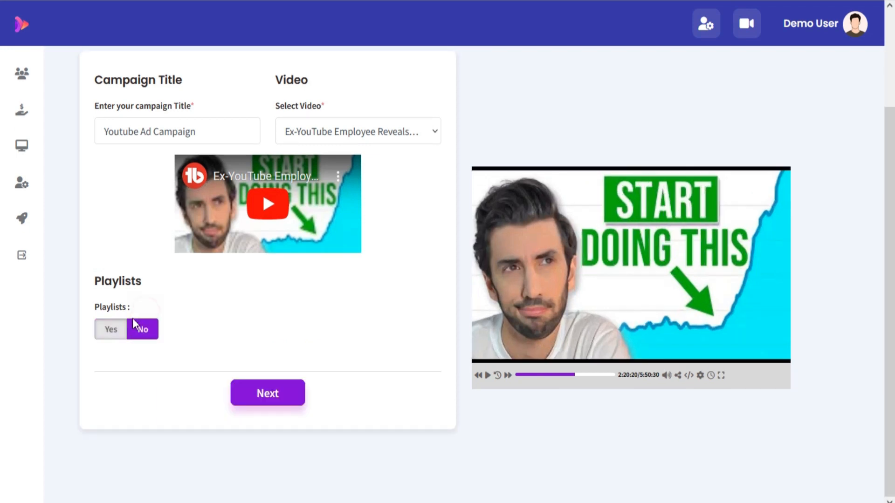
- Turn playlists on and complete the playlist title 'My playlist'
click(111, 330)
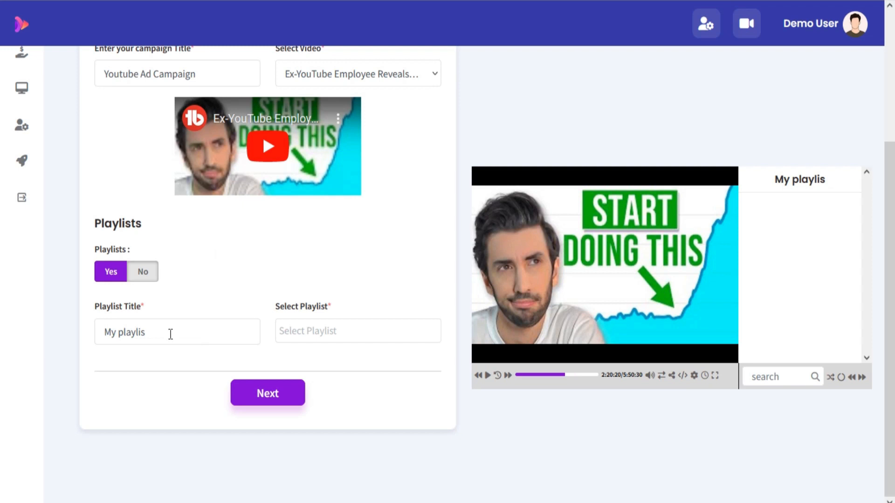
click(170, 332)
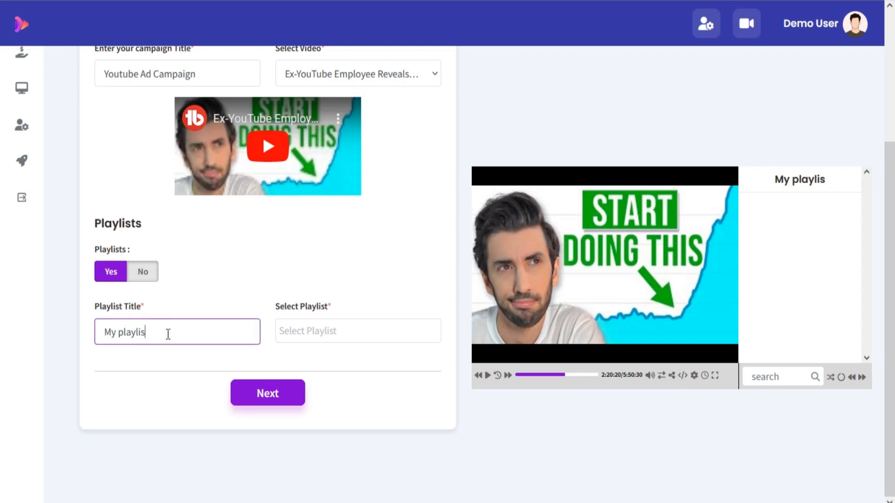
text(t)
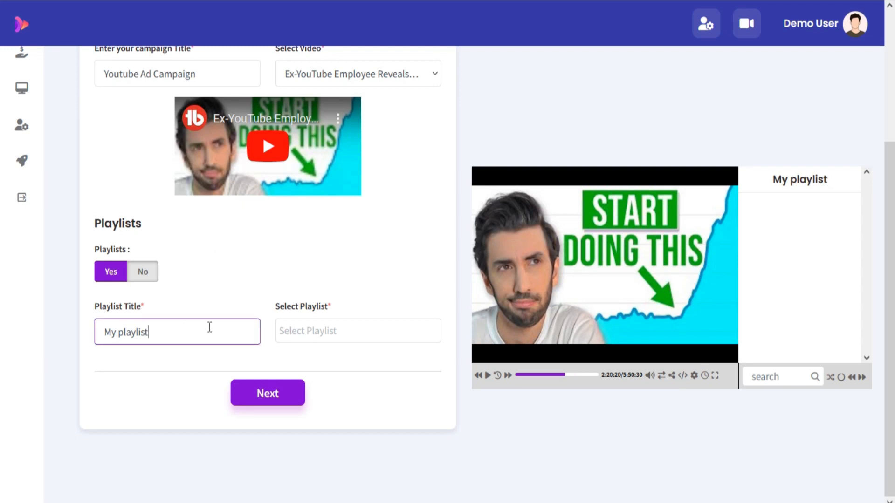
- Add Full Course, Advertising, If I Started and Marketing in 2024 videos to the playlist
click(357, 331)
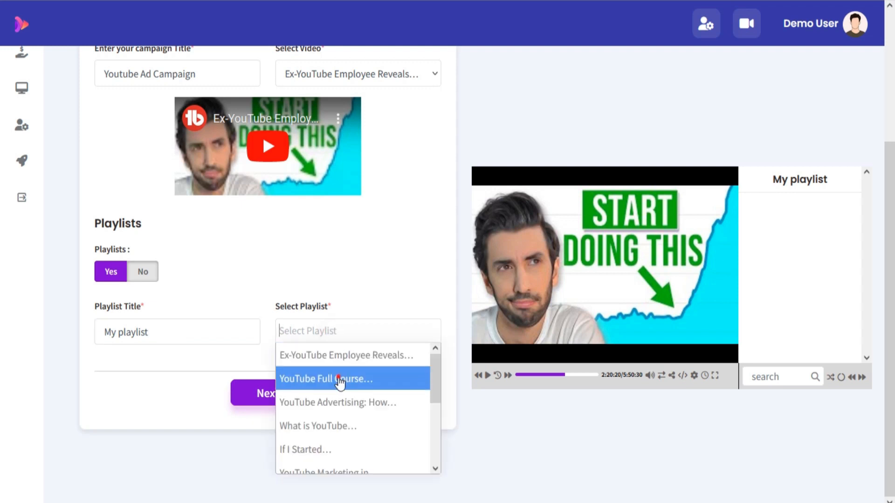
click(340, 379)
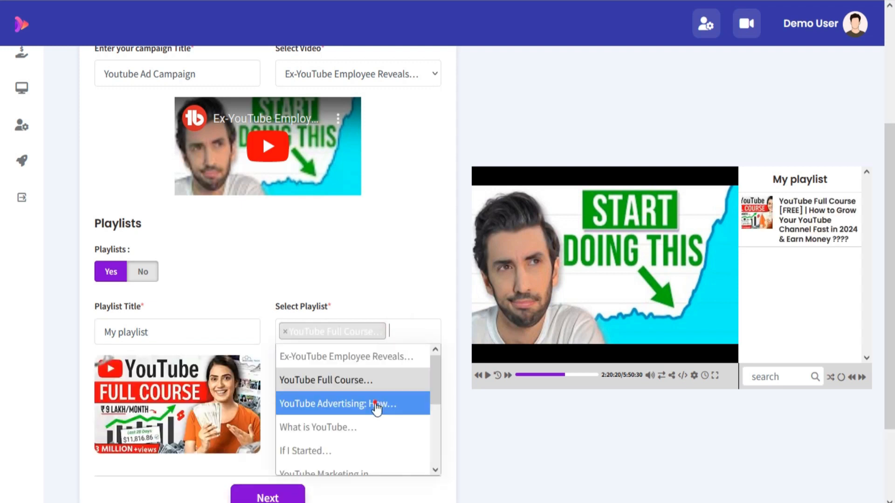
click(337, 404)
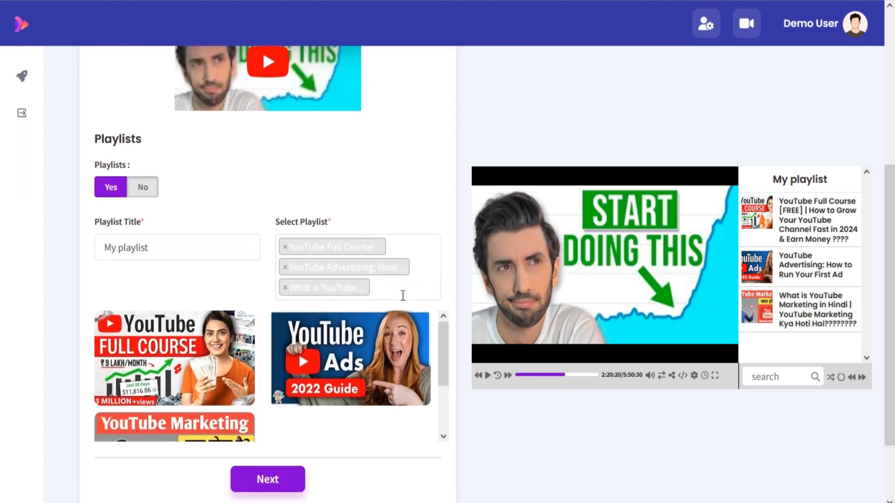
scroll(down, 3)
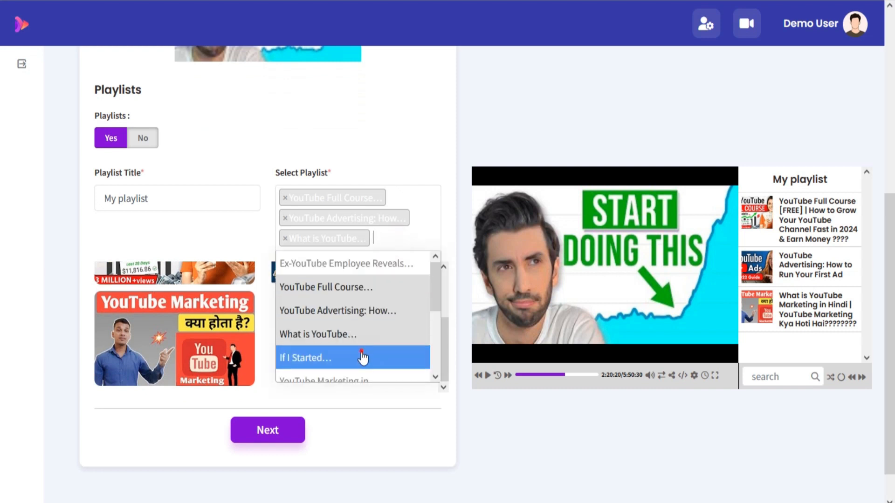
click(352, 358)
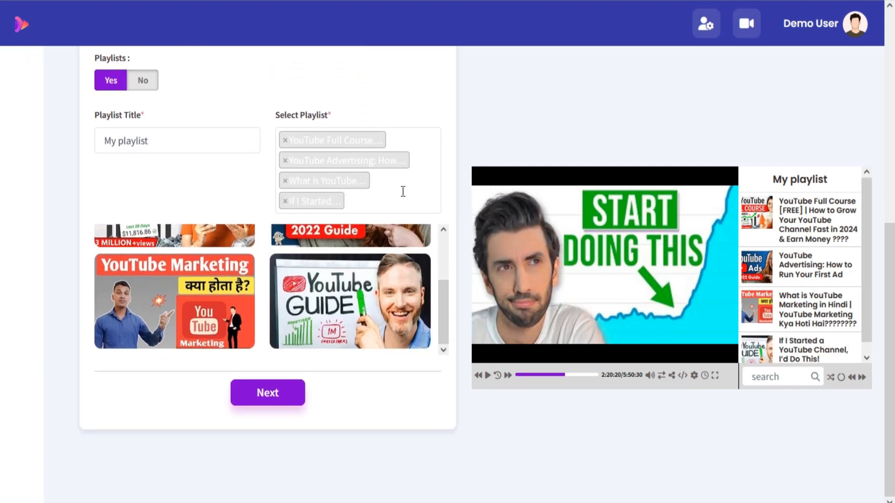
click(378, 202)
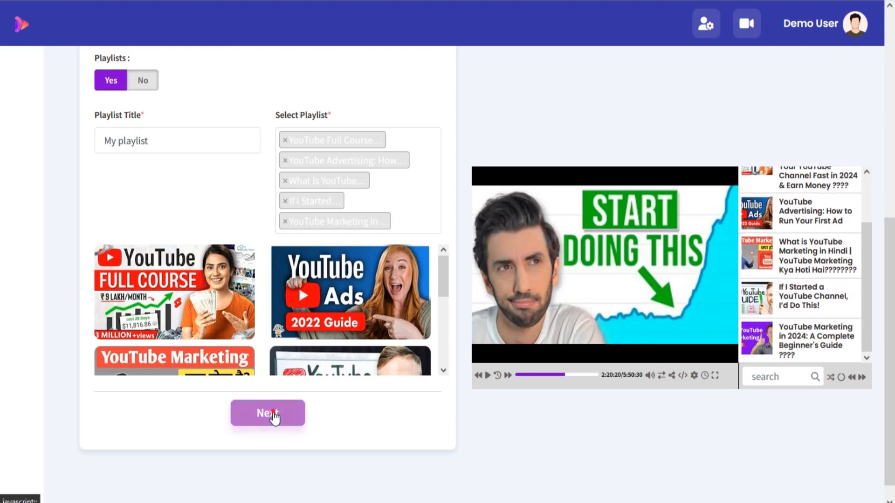
- Enable control bar, keyboard, time display, volume and rewind controls; disable the video scrubber
click(268, 413)
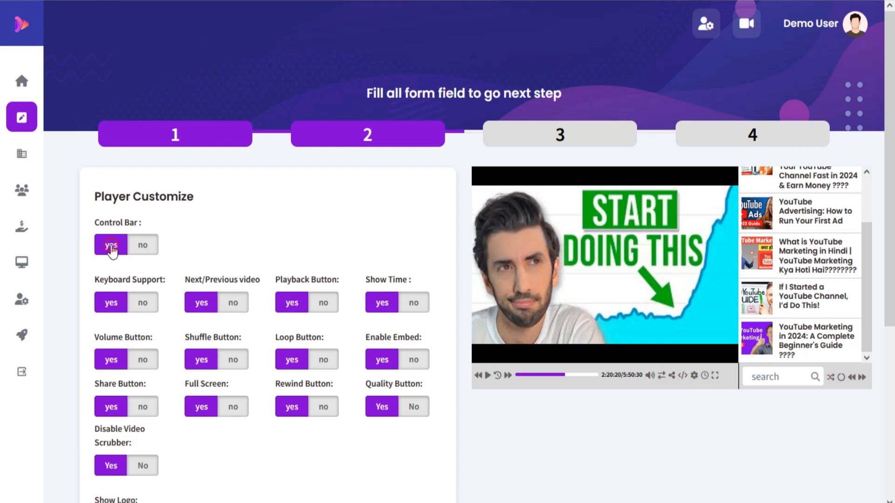
click(143, 244)
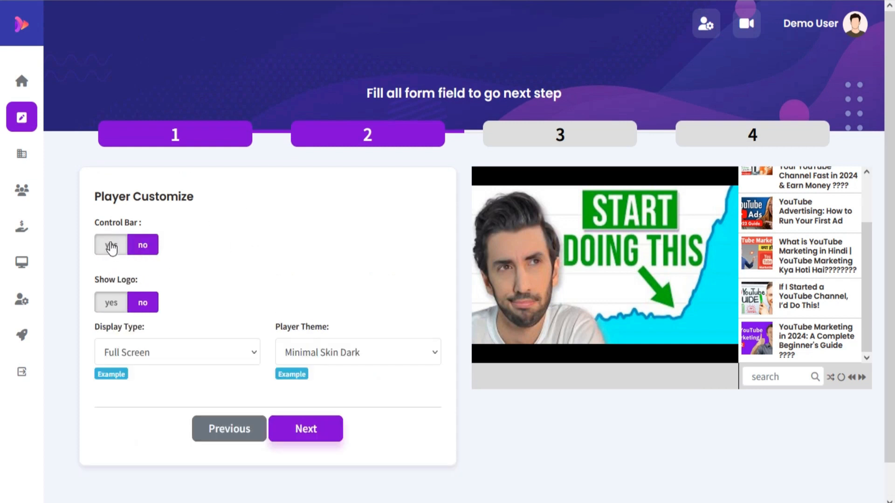
click(111, 245)
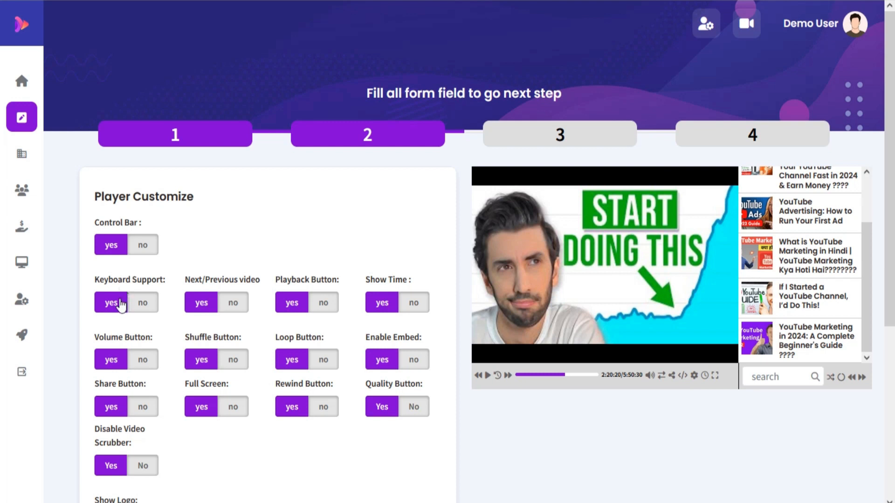
click(136, 302)
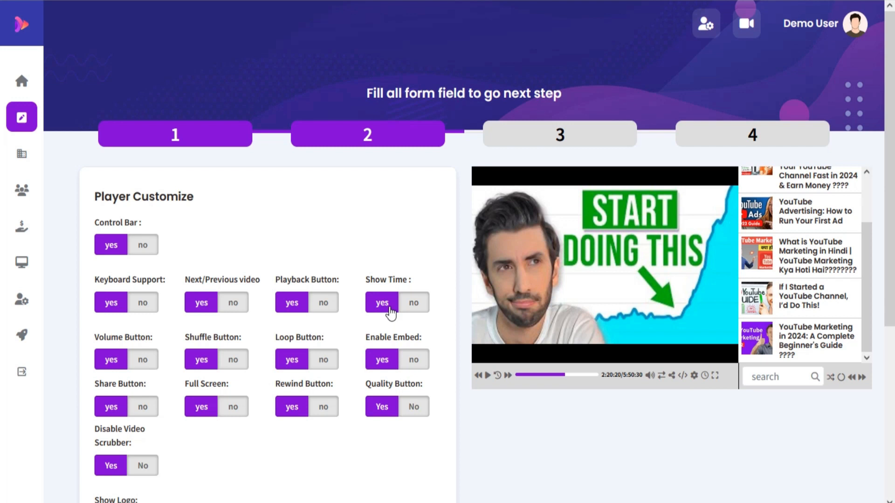
click(413, 303)
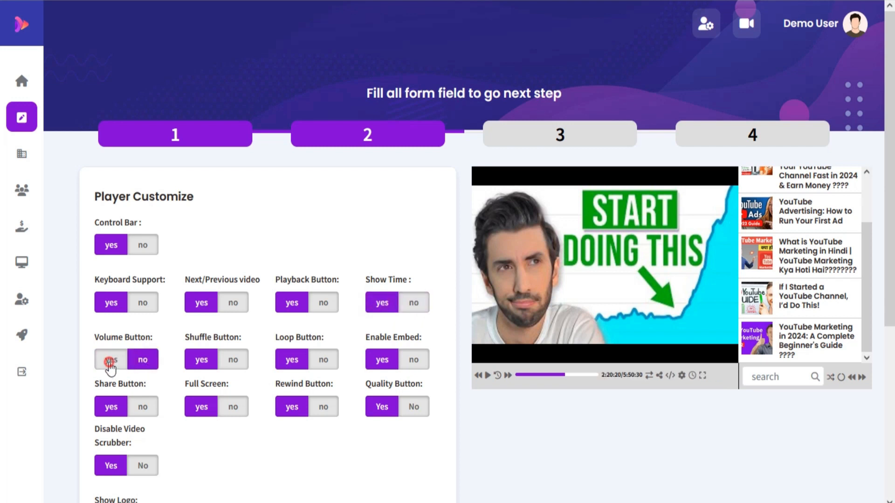
click(110, 359)
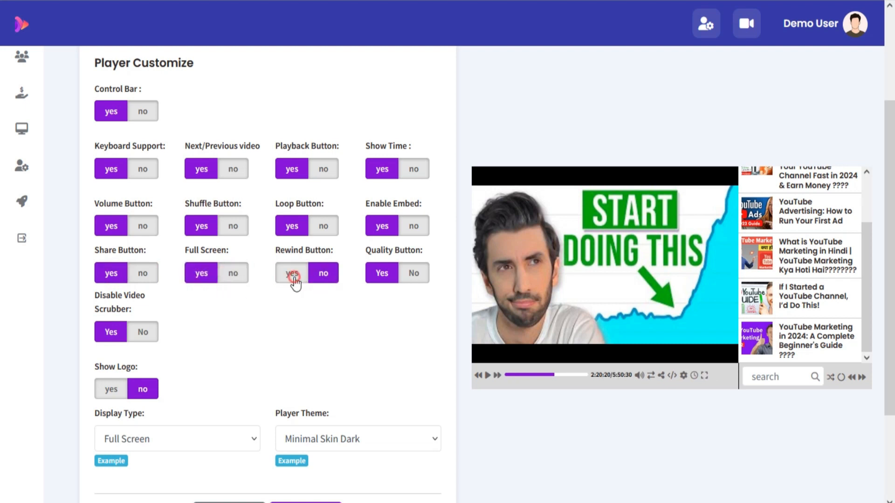
click(291, 273)
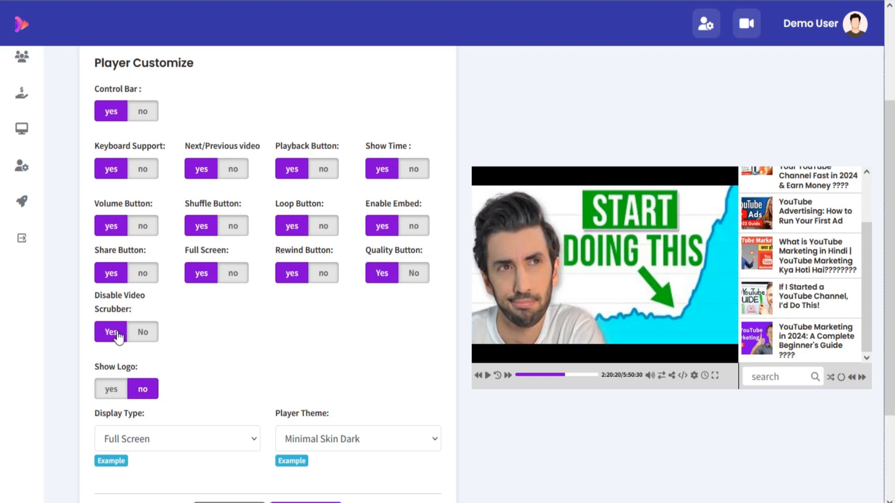
click(142, 332)
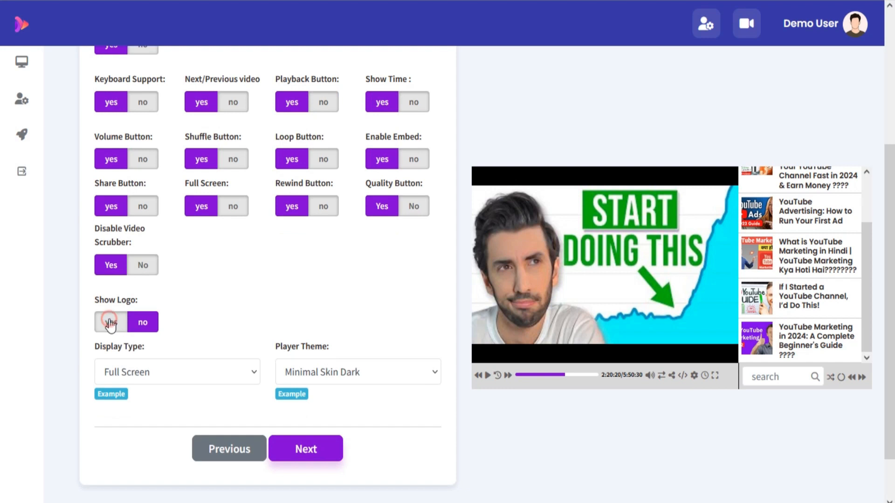
click(110, 322)
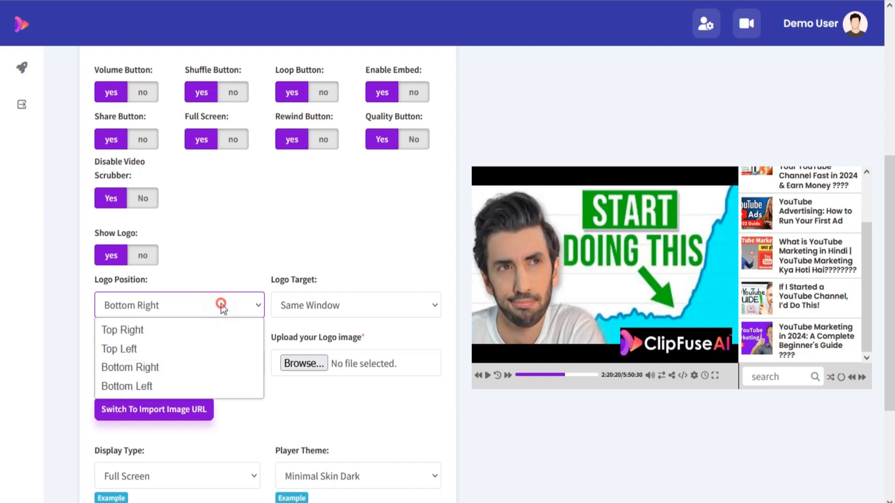
click(126, 387)
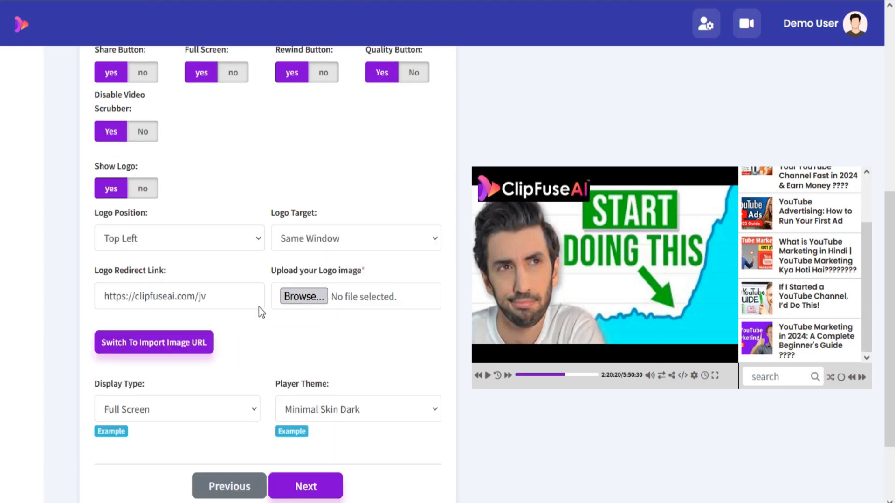
click(153, 342)
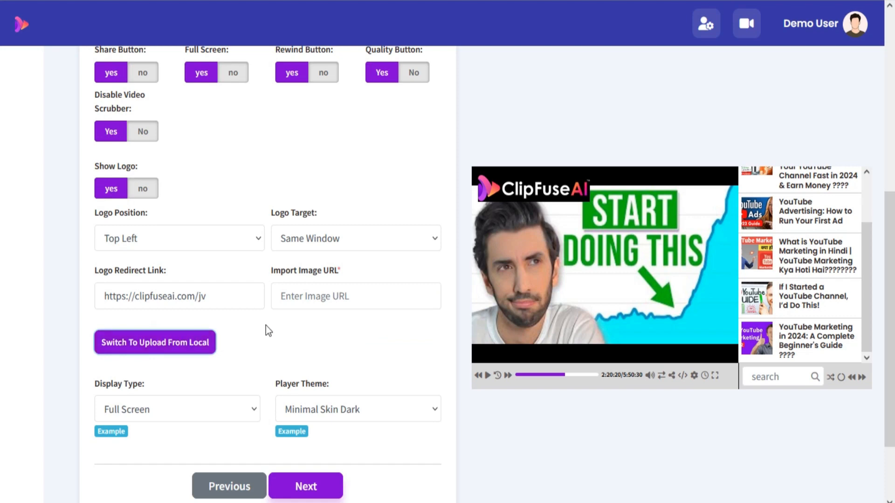
click(155, 342)
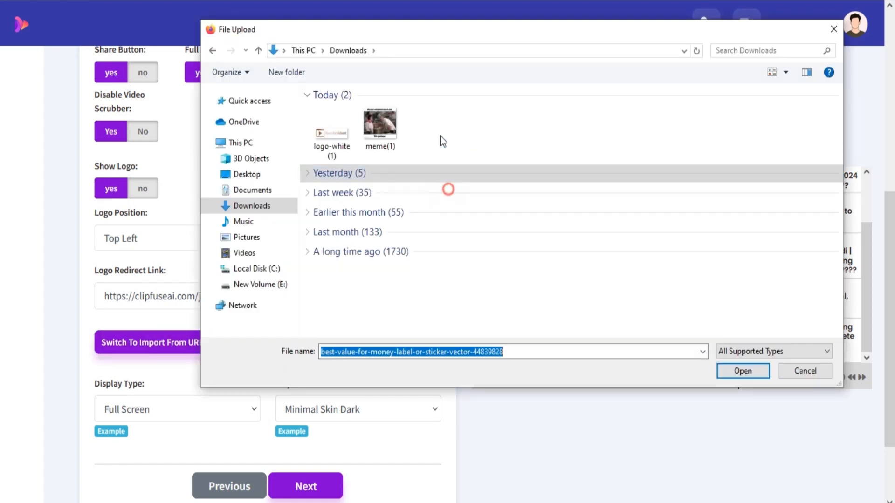
click(331, 133)
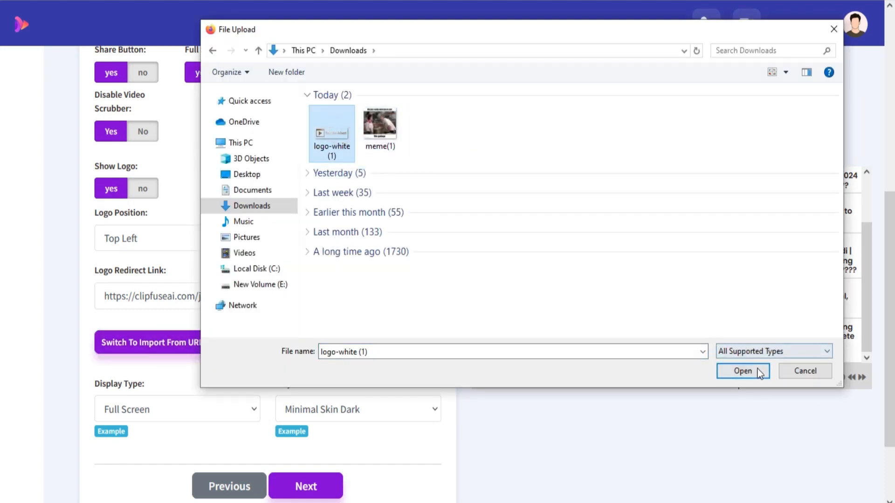
click(743, 371)
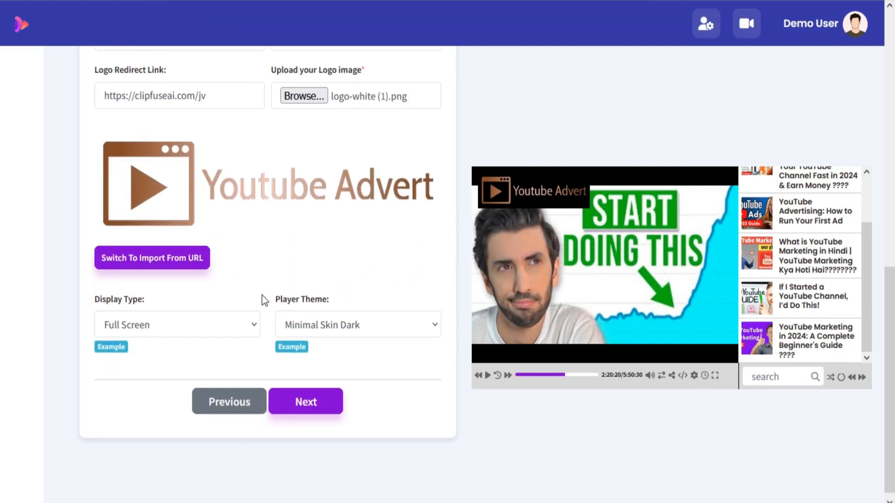
- Set the player display type to Responsive after checking the display examples
click(177, 324)
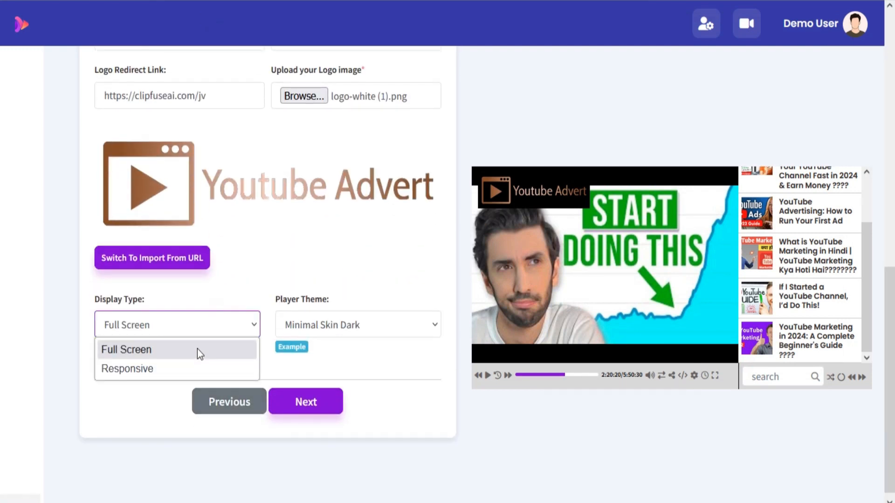
click(127, 369)
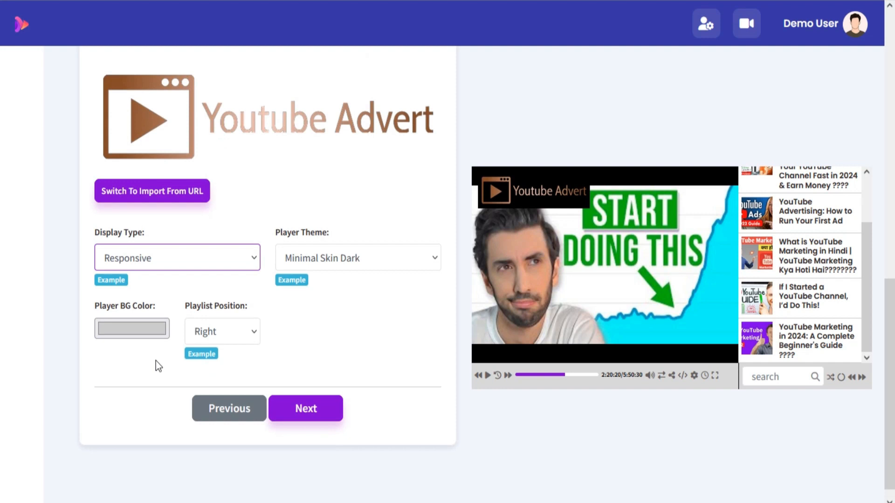
click(132, 328)
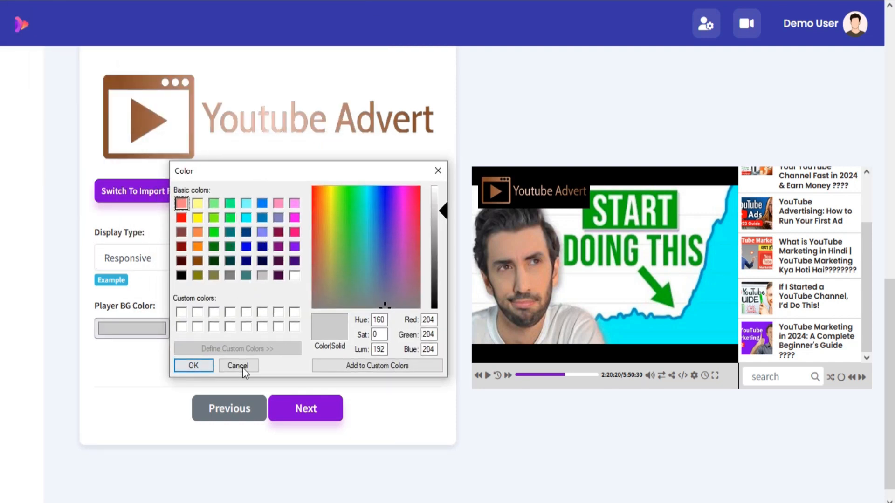
click(239, 366)
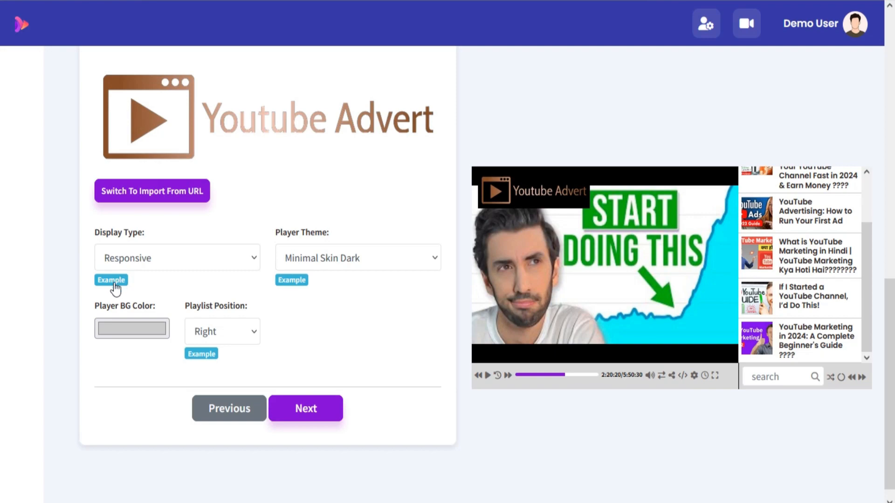
click(111, 280)
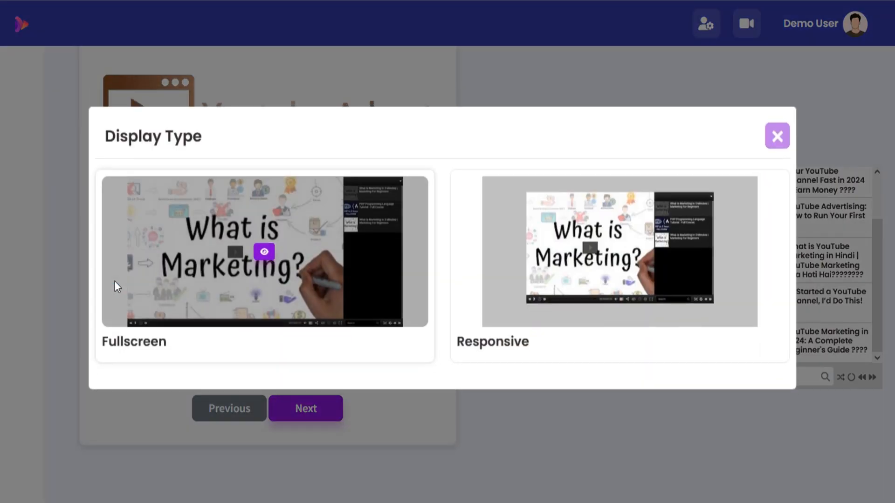
mouse_move(635, 260)
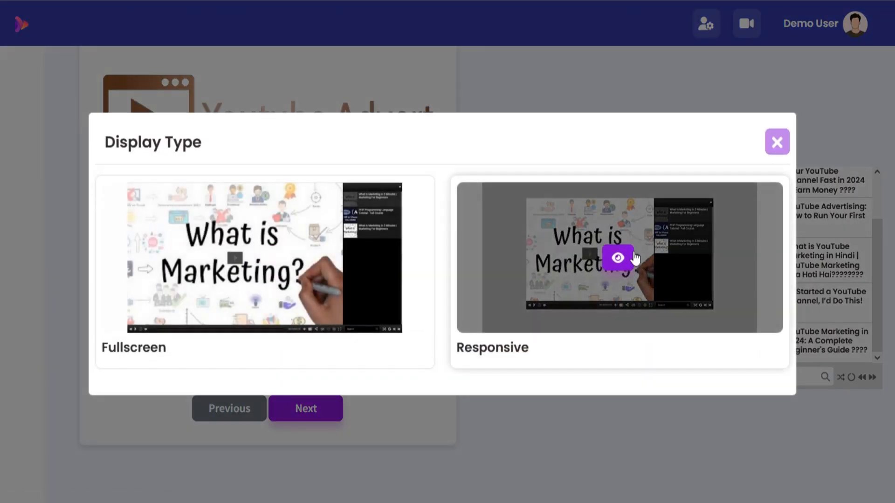
click(617, 257)
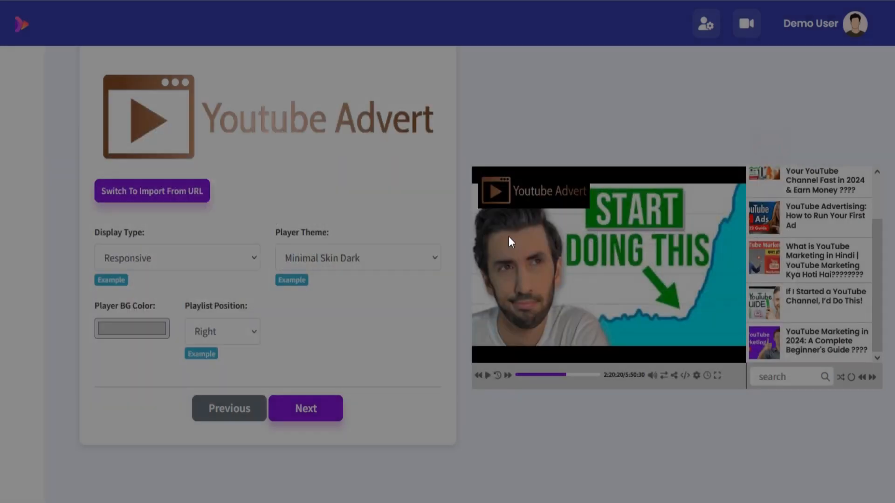
- Position the playlist on the right and apply the Metal Skin White player theme
click(228, 331)
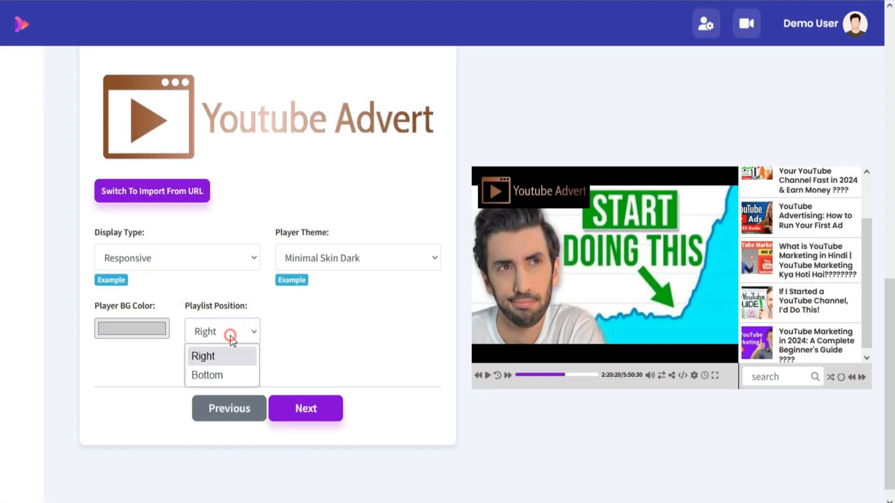
click(206, 375)
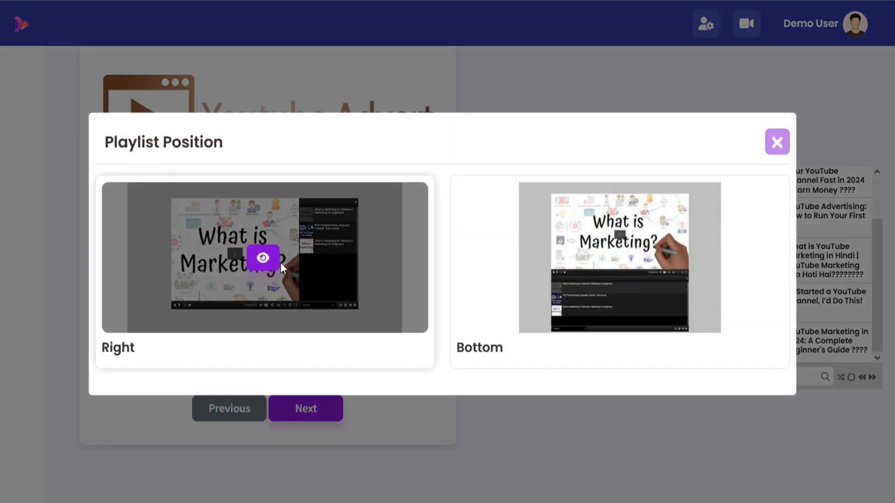
click(619, 259)
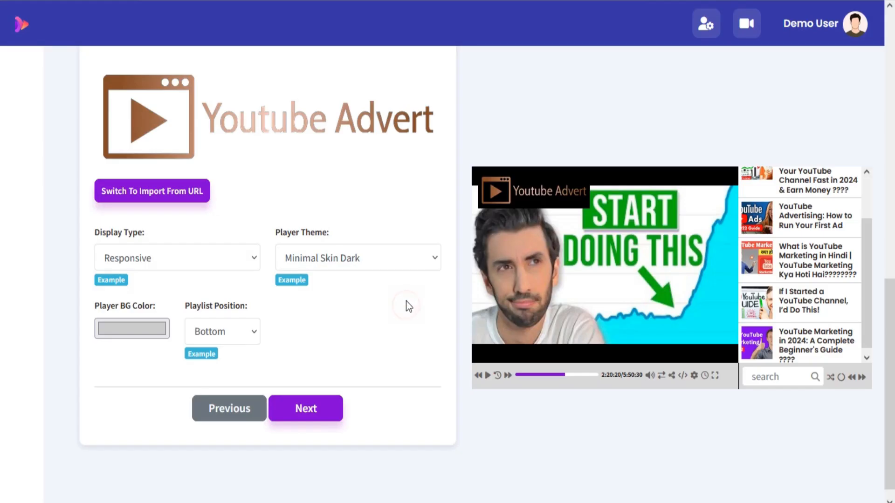
click(358, 257)
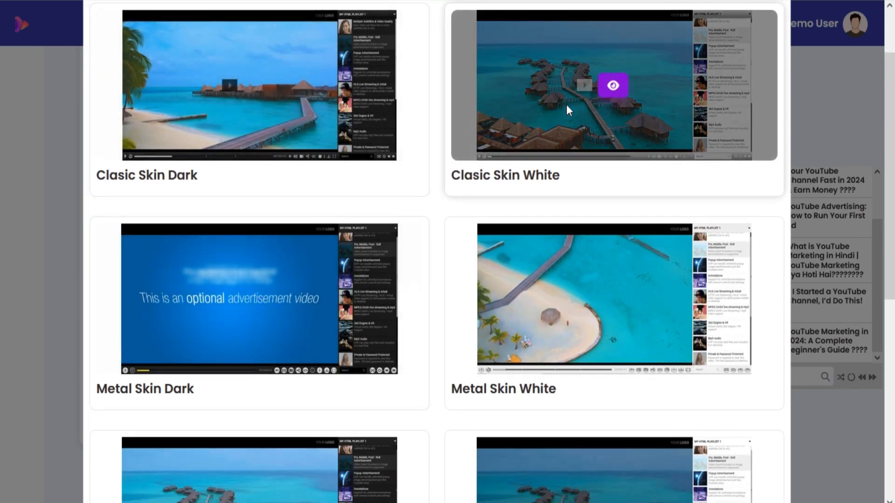
scroll(down, 3)
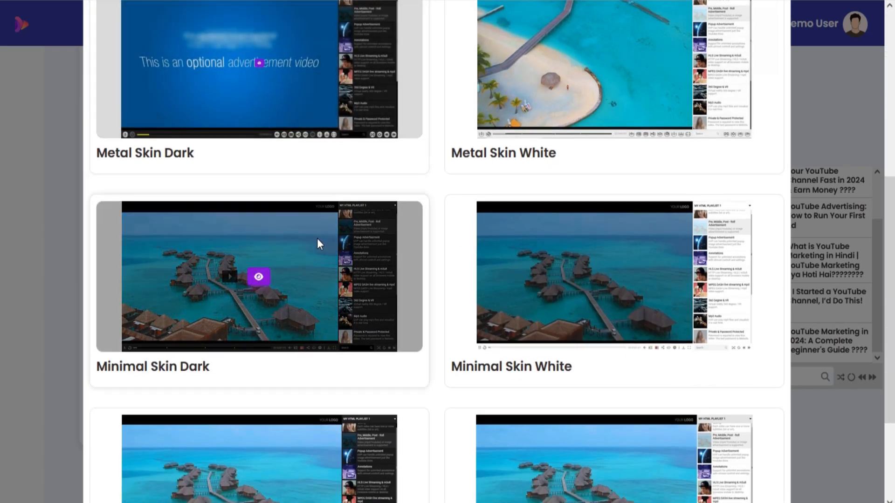
scroll(down, 3)
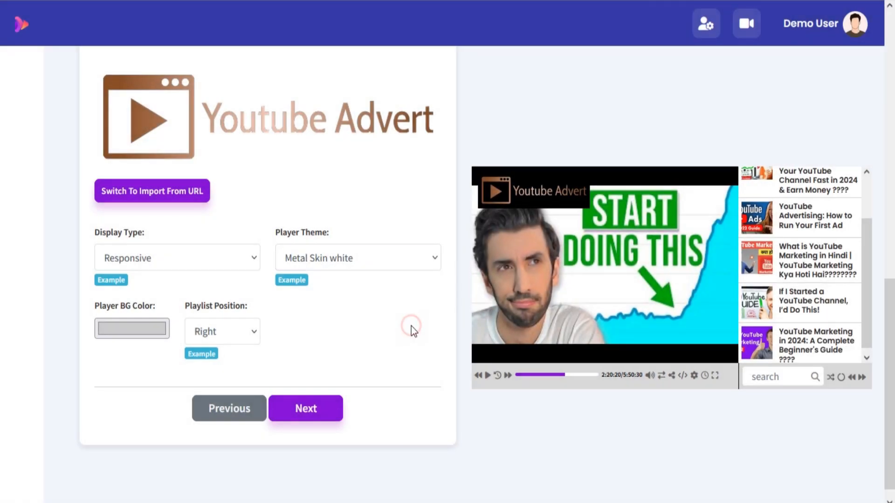
- Enter a YouTube video ad link and enable image ads at 00:00:20 for 5 seconds
click(306, 408)
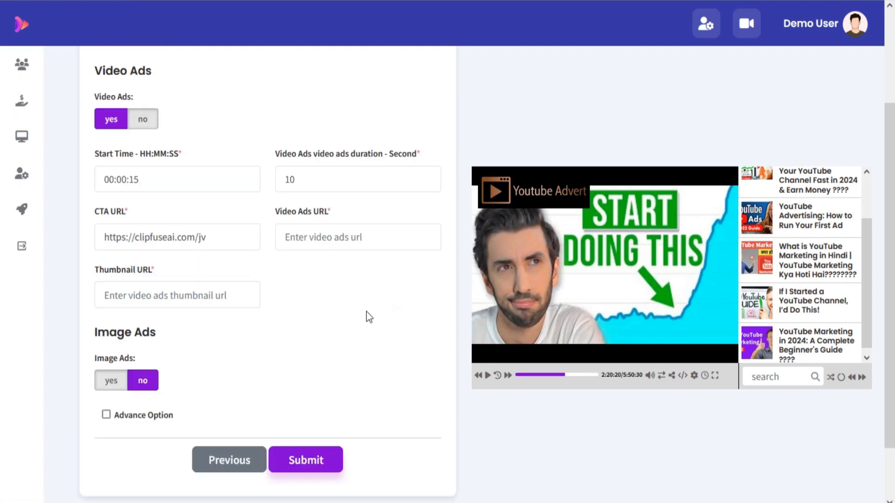
text(https://www.youtube.com/watch?v)
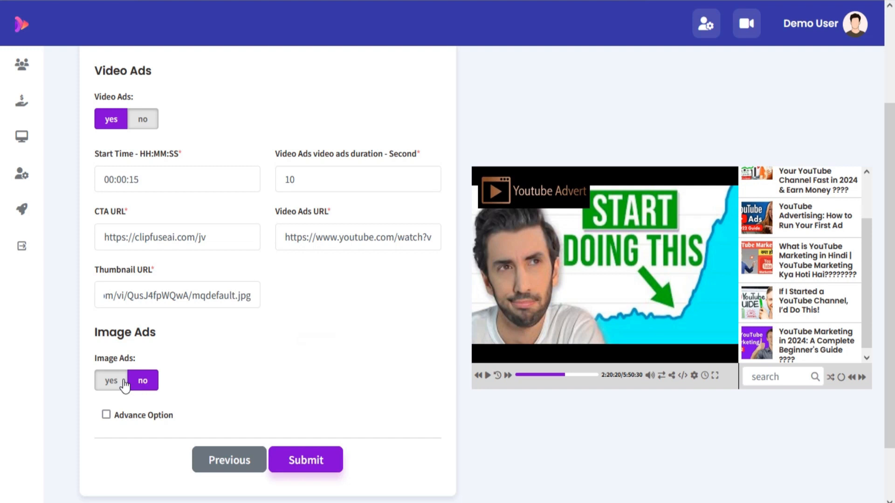
click(111, 381)
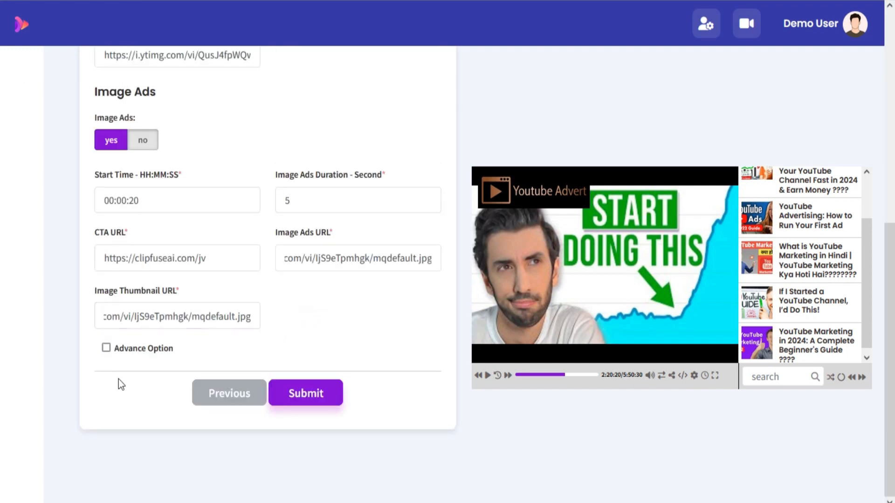
- Place the skip buttons on the left with red ad text and a pink border
click(106, 348)
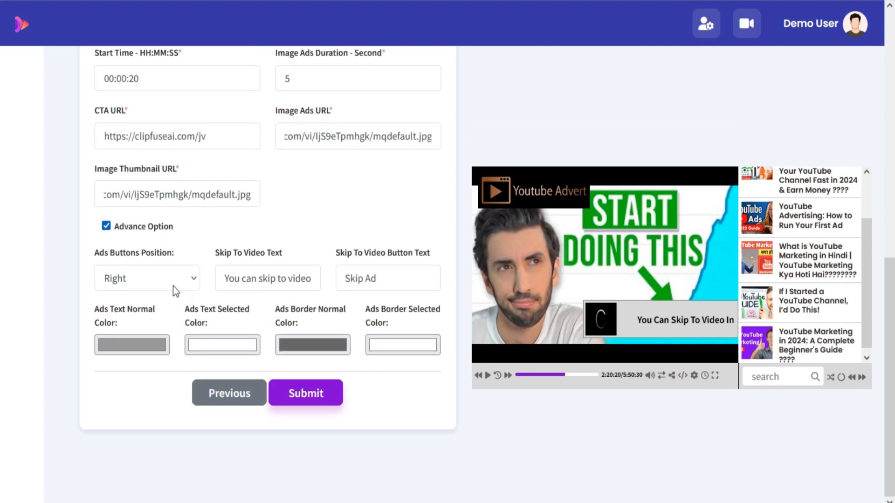
mouse_move(181, 306)
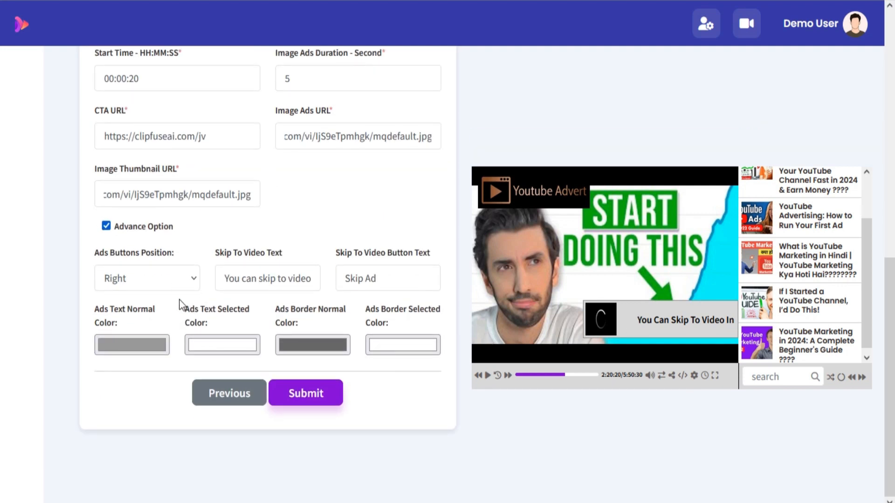
click(146, 279)
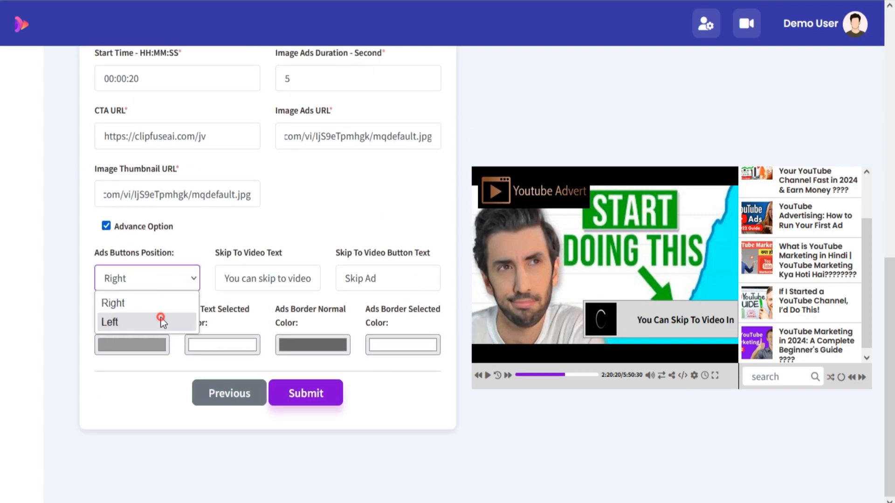
click(110, 322)
text(Skip niw)
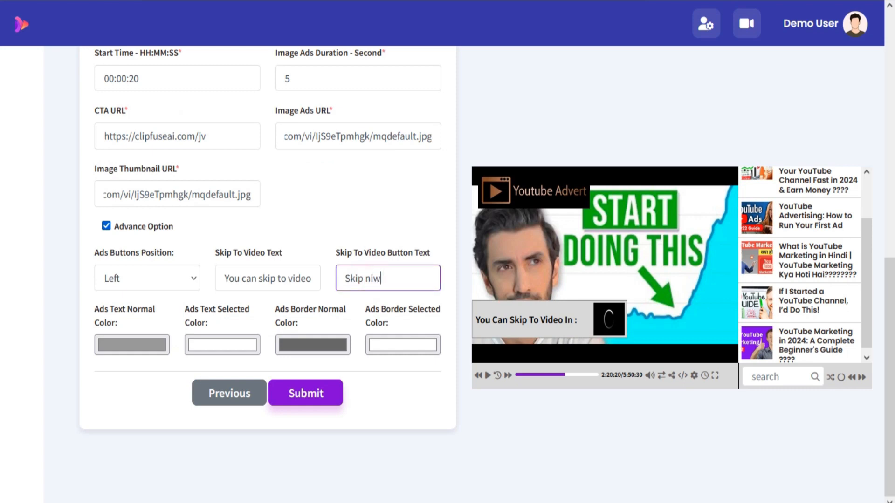
click(131, 345)
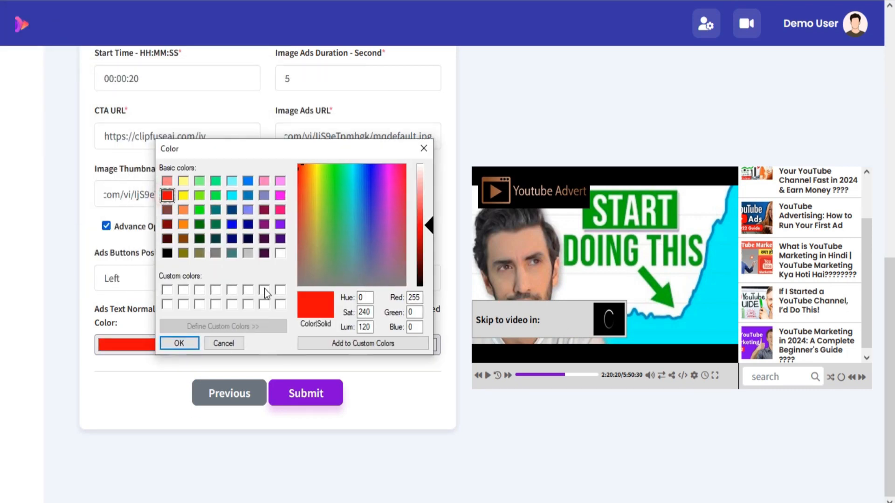
click(178, 343)
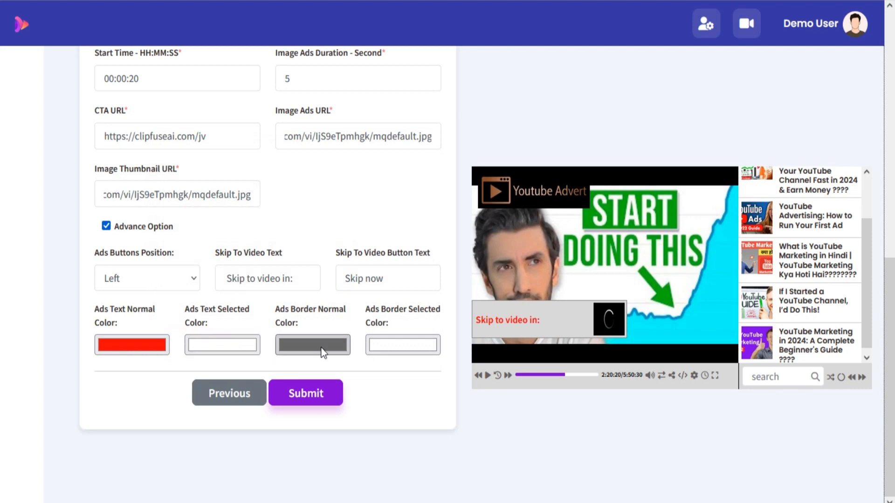
click(312, 345)
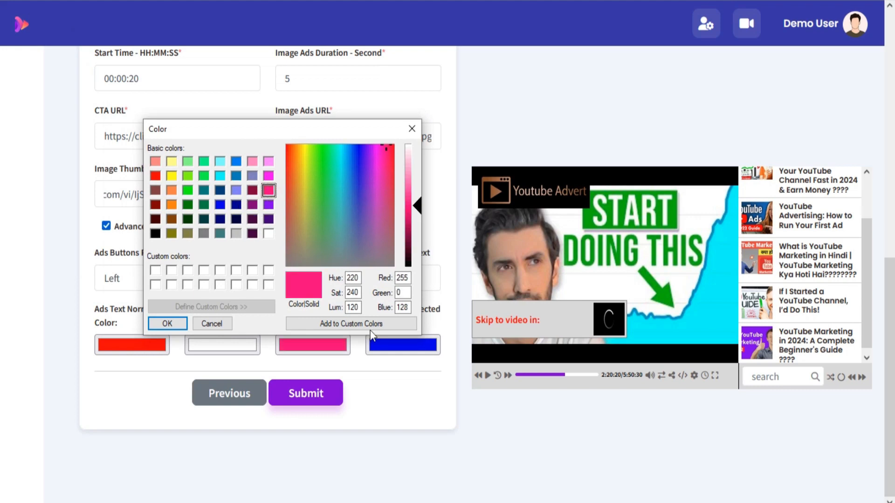
click(167, 323)
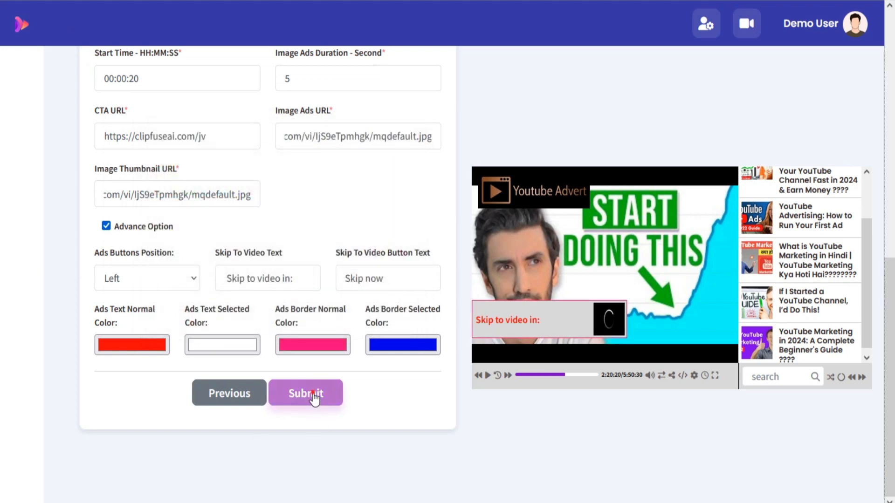
- Save the campaign, play its preview, and copy the player URL
click(306, 393)
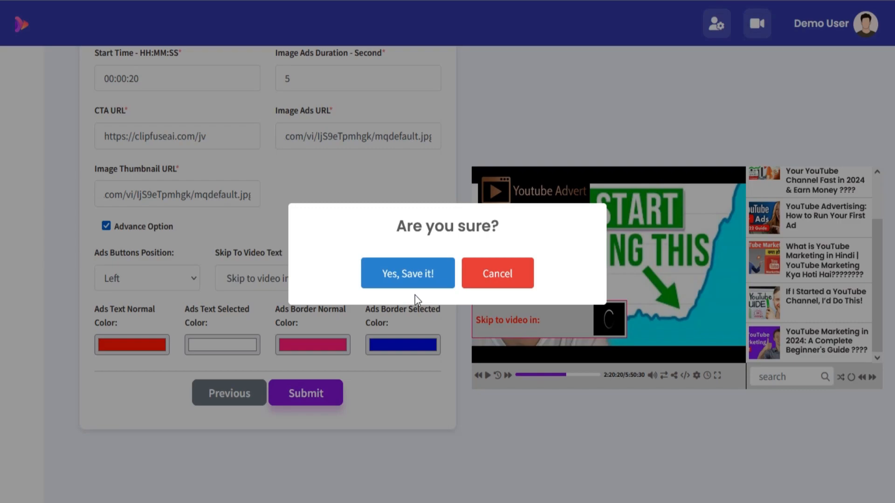
click(407, 273)
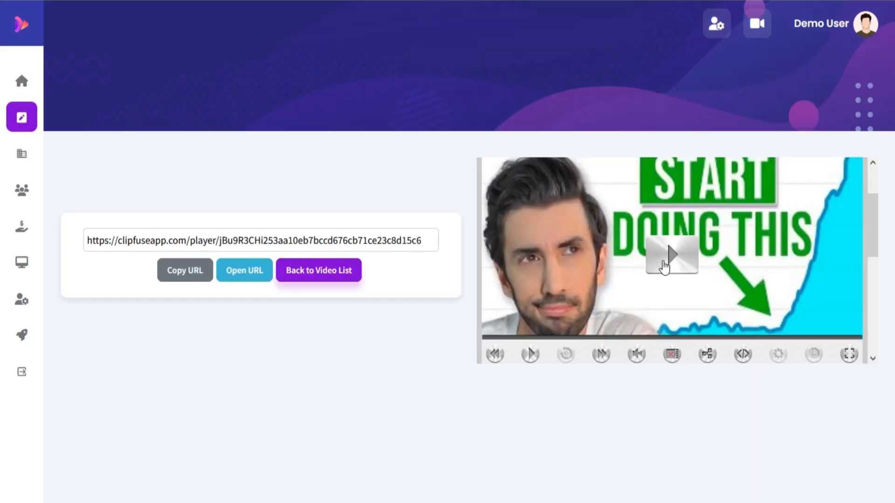
click(669, 264)
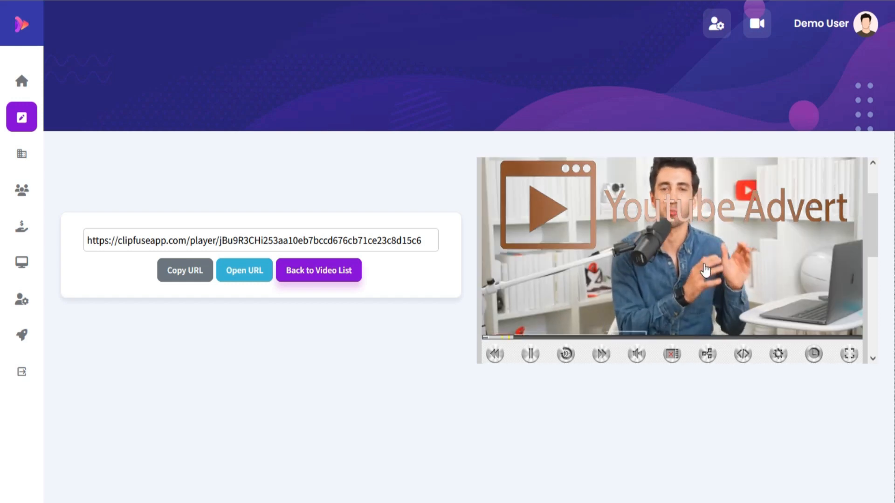
click(184, 270)
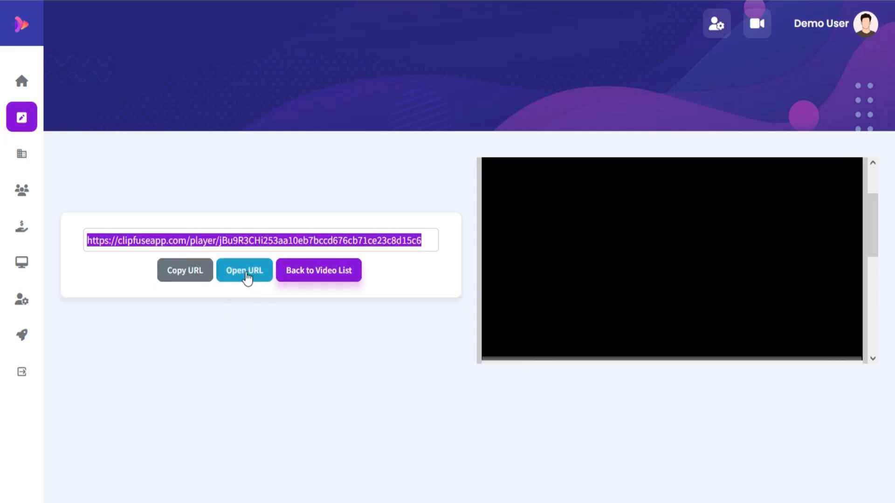
- Open the campaign's player link on its own page
click(245, 269)
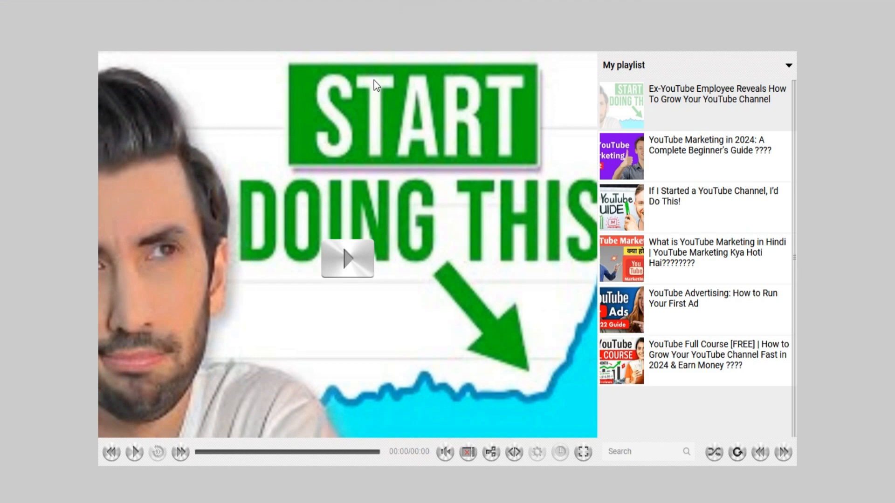
mouse_move(354, 259)
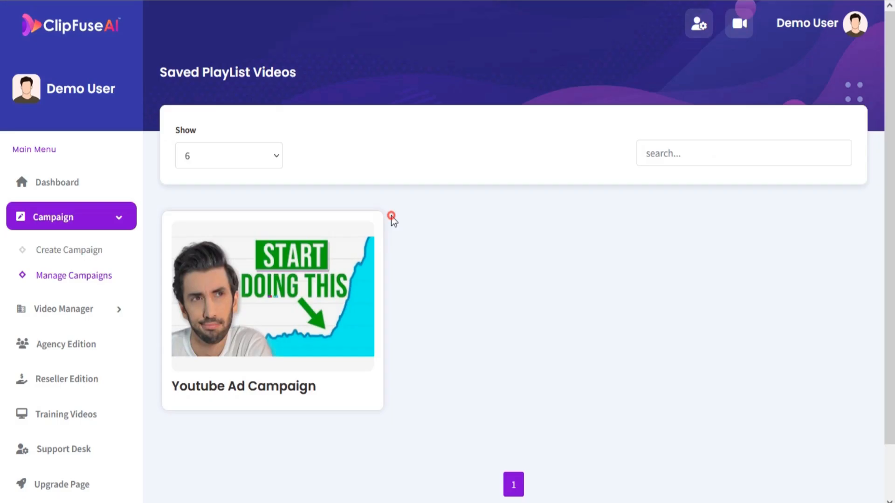
mouse_move(272, 294)
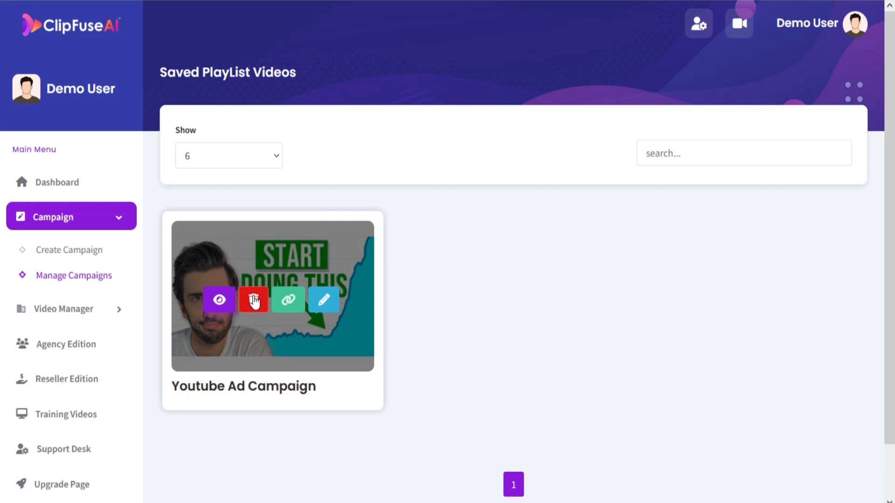
click(288, 299)
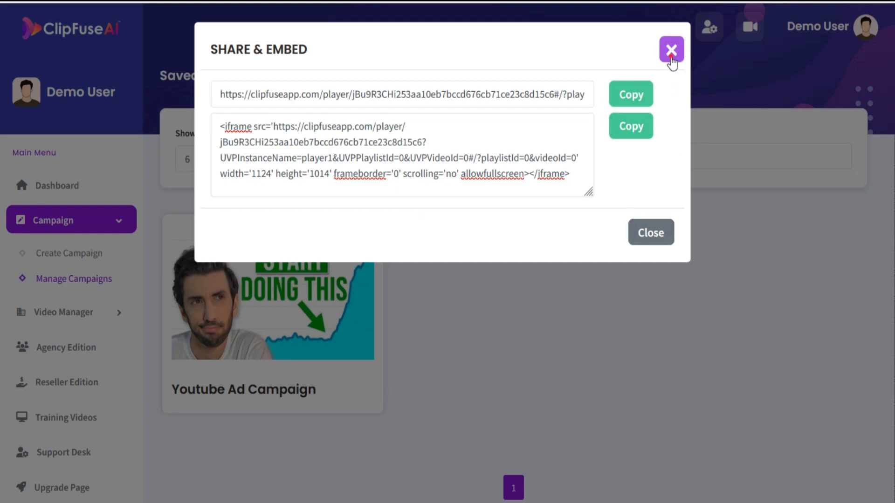
click(671, 49)
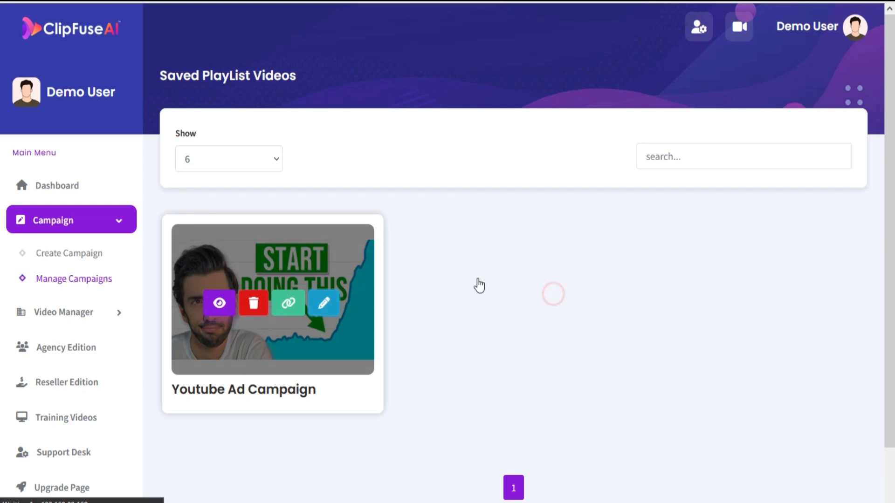
mouse_move(428, 307)
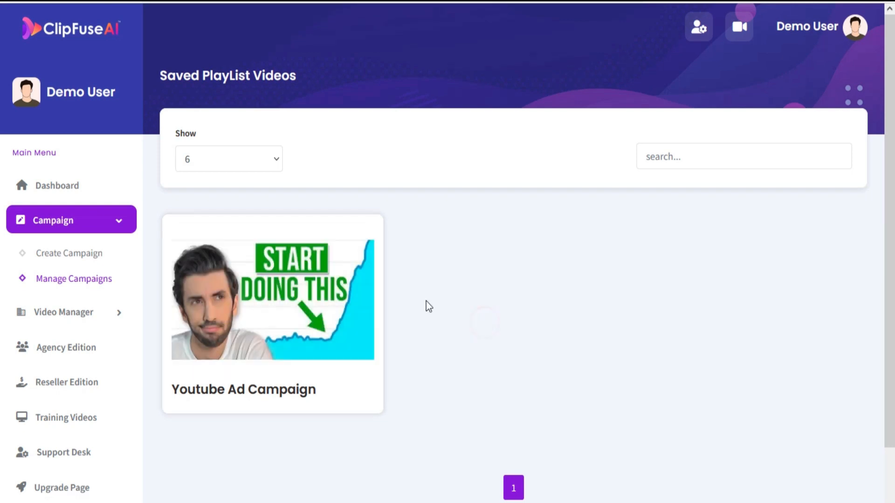
- Edit the Youtube Ad Campaign card and review its title, video and five-video playlist
click(273, 298)
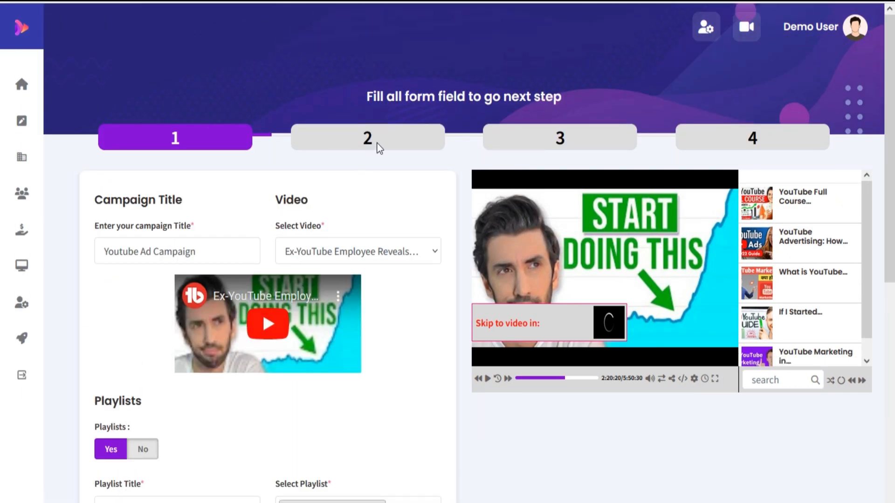
scroll(down, 3)
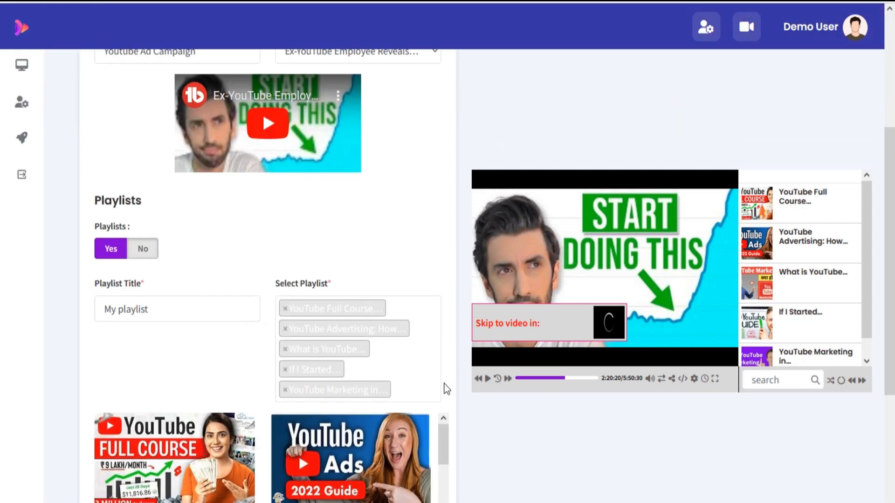